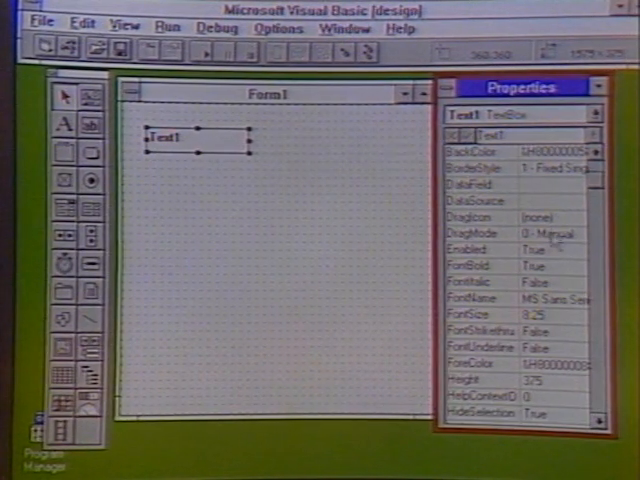
Set Text1's FontItalic to True and bring up help on the Font style properties.
{"action": "left_click", "coordinate": [510, 288]}
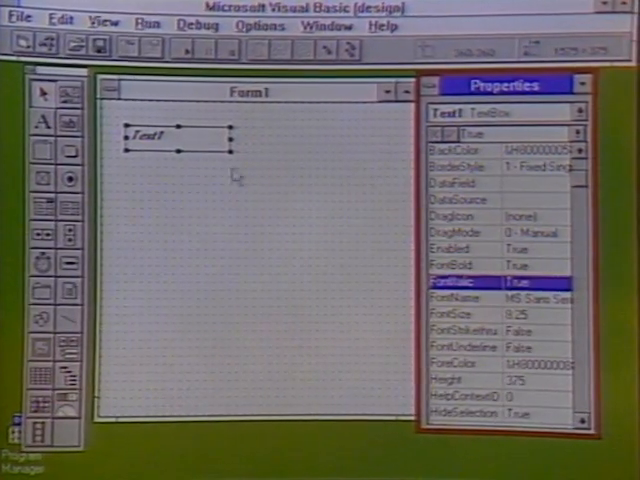
{"action": "left_click", "coordinate": [540, 284]}
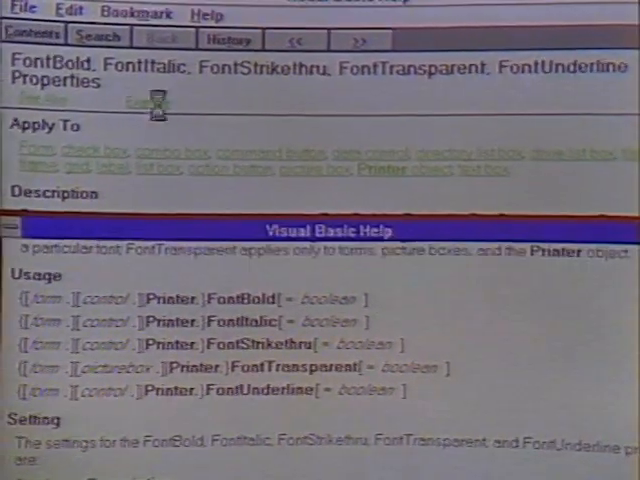
{"action": "left_click", "coordinate": [168, 100]}
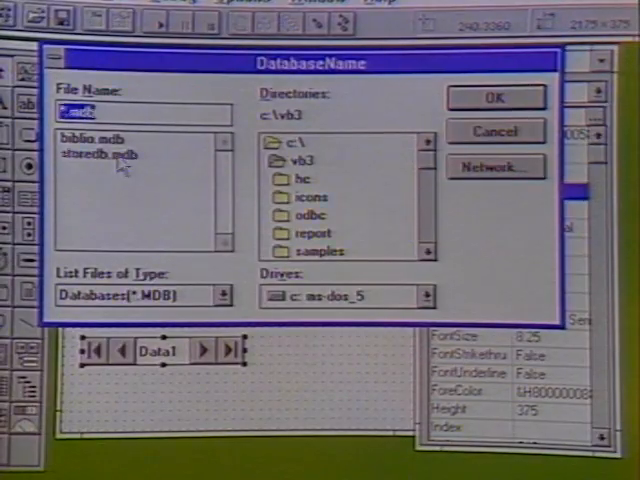
Set the data control's DatabaseName to storedb.mdb and RecordSource to Employees.
{"action": "left_click", "coordinate": [496, 96]}
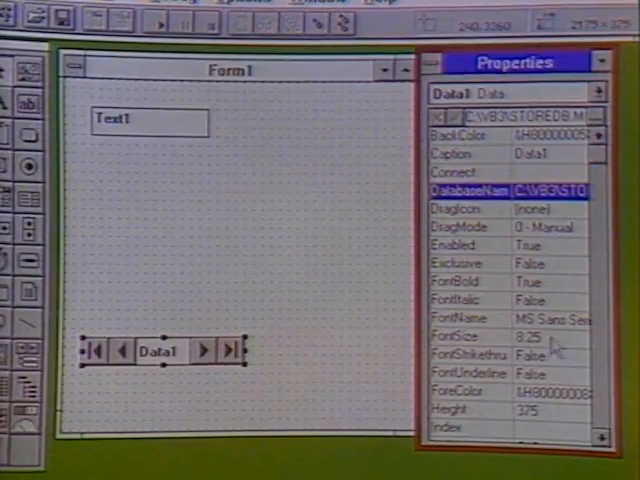
{"action": "scroll", "scroll_direction": "down", "scroll_amount": 3}
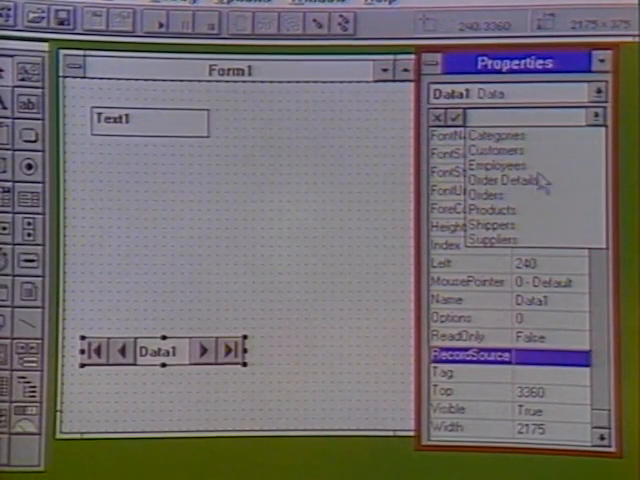
{"action": "left_click", "coordinate": [492, 164]}
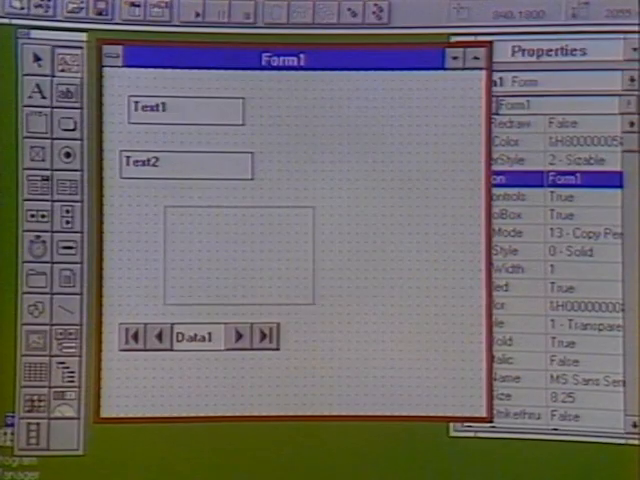
Place Text2 and a picture box on Form1 alongside the first text box.
{"action": "left_click", "coordinate": [240, 250]}
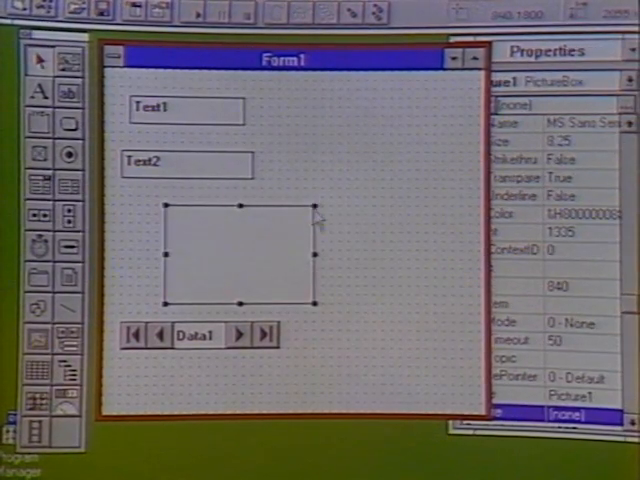
{"action": "left_click", "coordinate": [184, 160]}
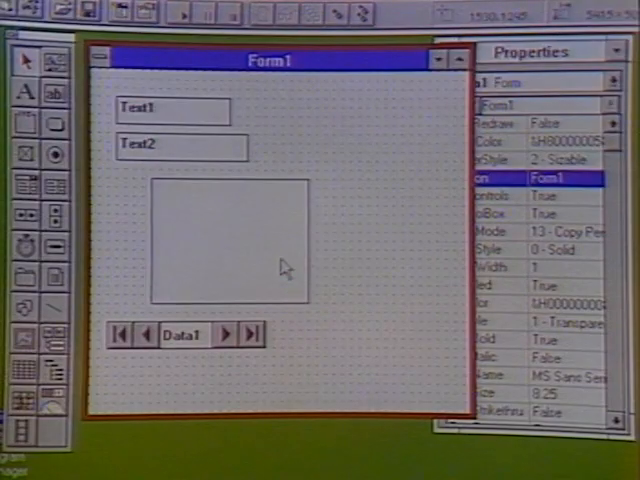
{"action": "left_click", "coordinate": [228, 244]}
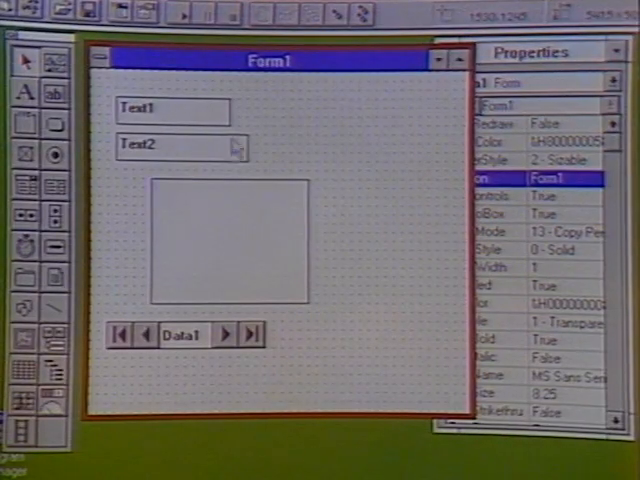
Bind Text1 and Text2 to Data1, choosing a DataField for each.
{"action": "left_click", "coordinate": [170, 110]}
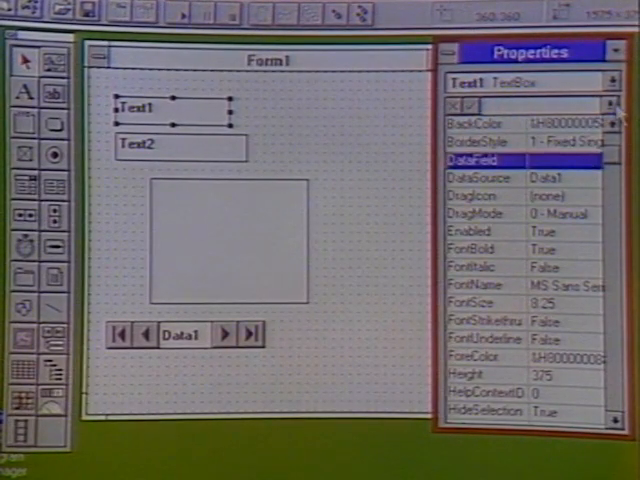
{"action": "left_click", "coordinate": [612, 106]}
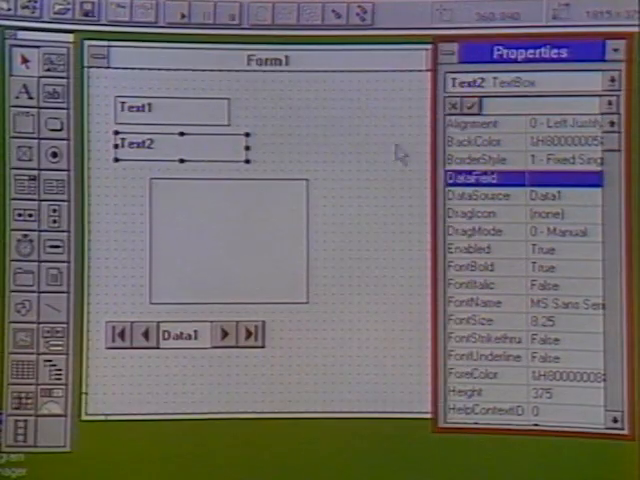
{"action": "left_click", "coordinate": [608, 176]}
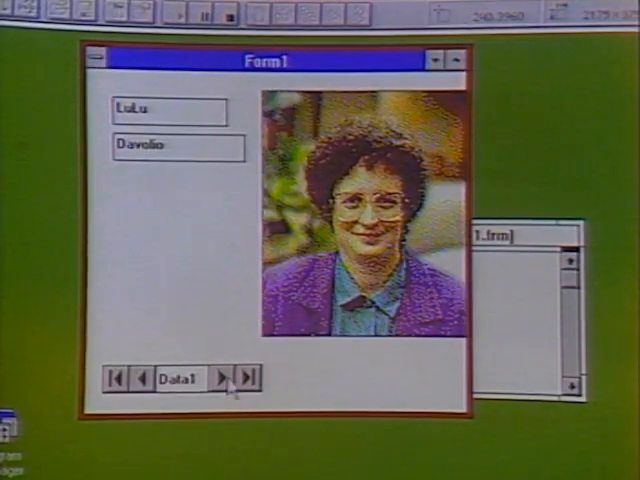
Step to the next employee record in the running form.
{"action": "left_click", "coordinate": [222, 380]}
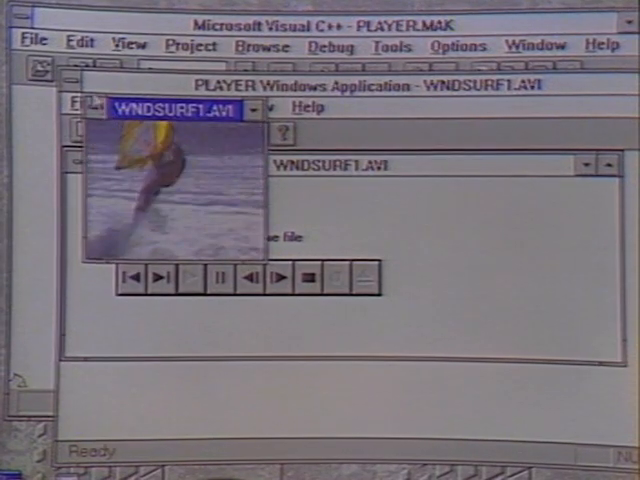
Play WNDSURF1.AVI in PLAYER using the VCR control panel.
{"action": "left_click", "coordinate": [188, 276]}
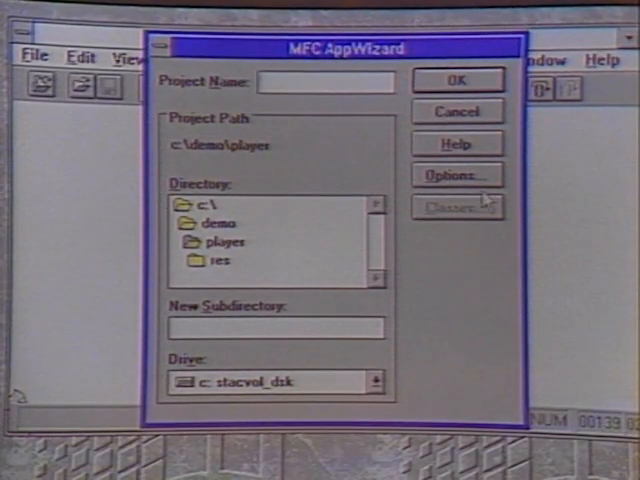
Bring up the AppWizard Options dialog listing toolbar, printing and MDI features.
{"action": "left_click", "coordinate": [456, 174]}
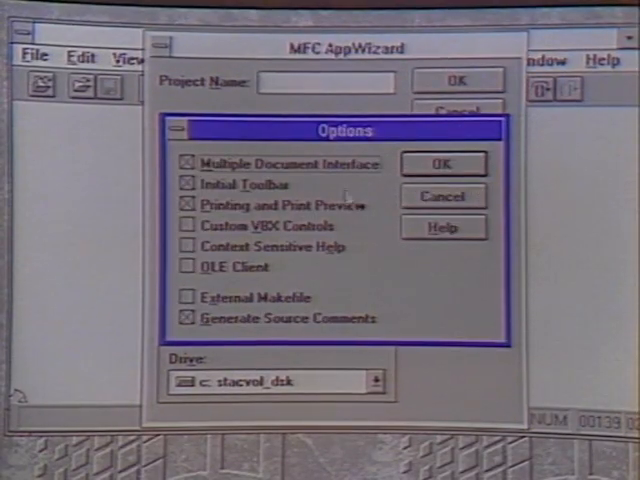
{"action": "mouse_move", "coordinate": [270, 136]}
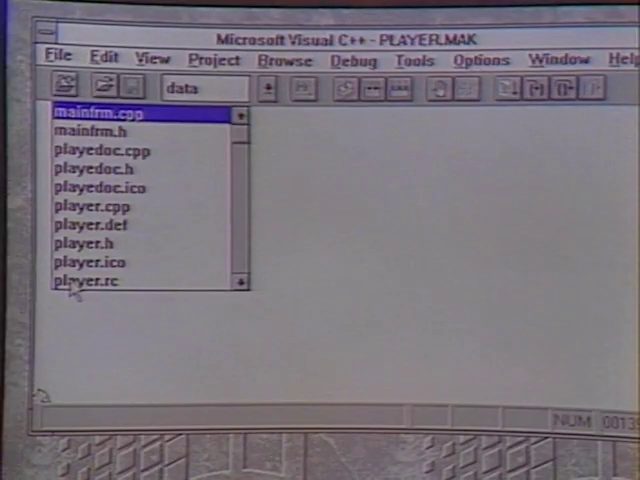
Open player.rc in App Studio, edit the IDR_PLAYERTYPE dialog and pick a control from the palette.
{"action": "double_click", "coordinate": [84, 280]}
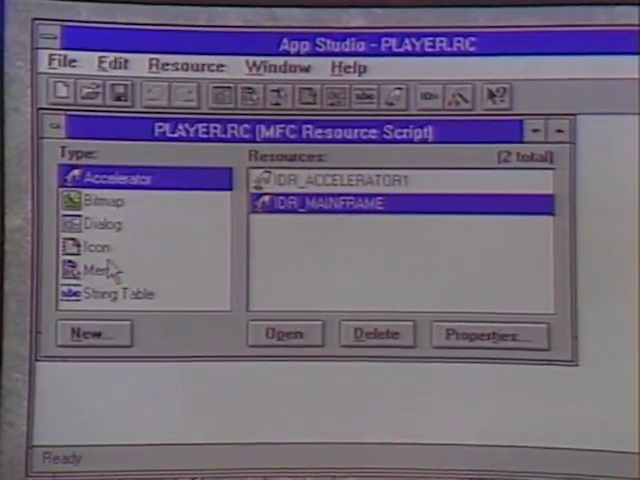
{"action": "left_click", "coordinate": [104, 224]}
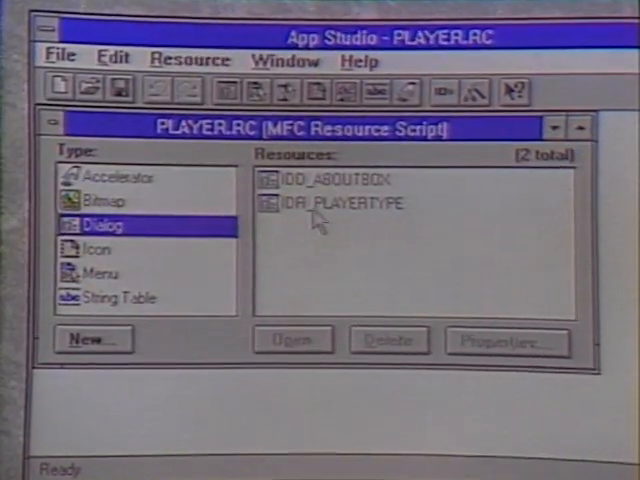
{"action": "double_click", "coordinate": [340, 204]}
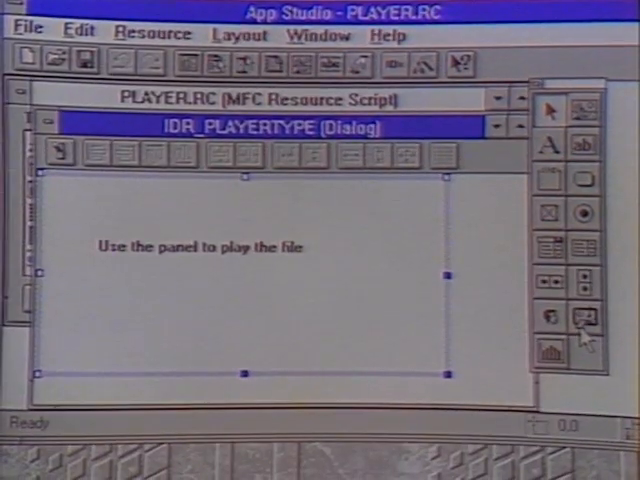
{"action": "left_click", "coordinate": [588, 316]}
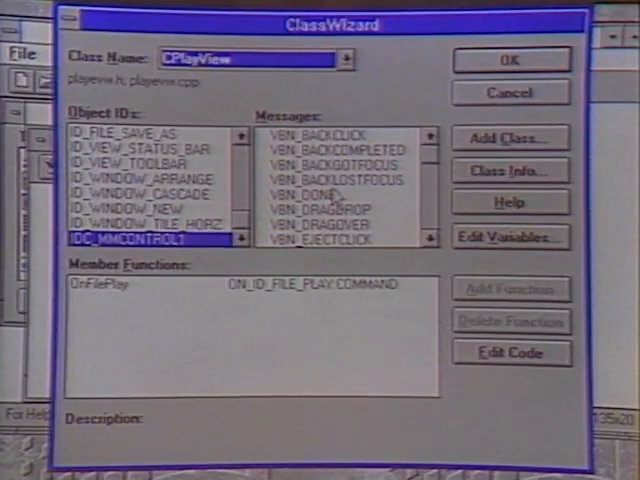
In ClassWizard, select CPlayView's ID_FILE_PLAY command and its OnFilePlay handler.
{"action": "scroll", "scroll_direction": "up", "scroll_amount": 3}
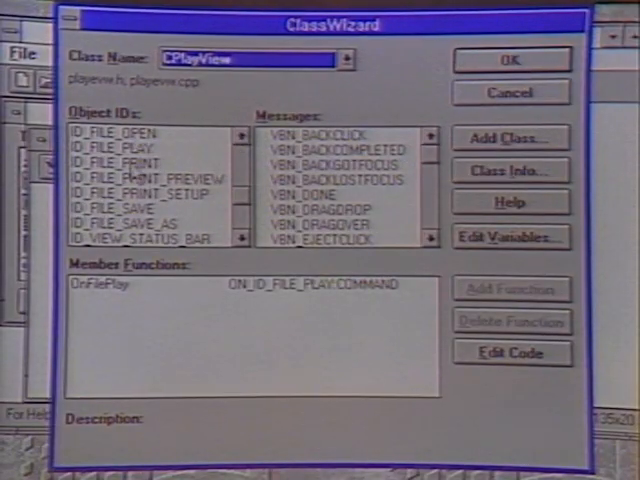
{"action": "left_click", "coordinate": [120, 148]}
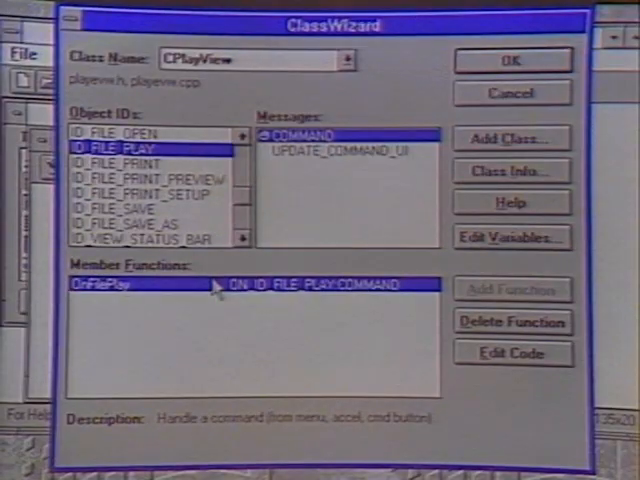
{"action": "mouse_move", "coordinate": [216, 288]}
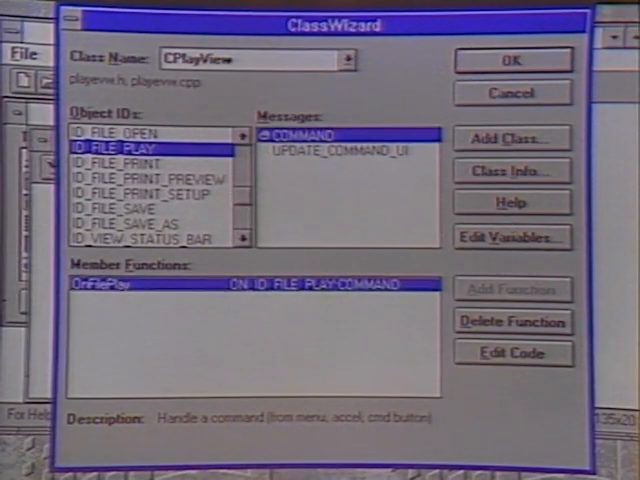
{"action": "left_click", "coordinate": [512, 352]}
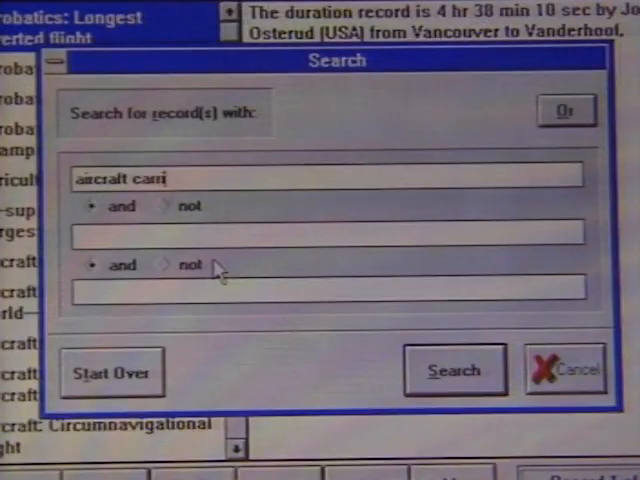
Run the aircraft carrier search, returning four records including Aircraft Carriers: Largest.
{"action": "left_click", "coordinate": [454, 370]}
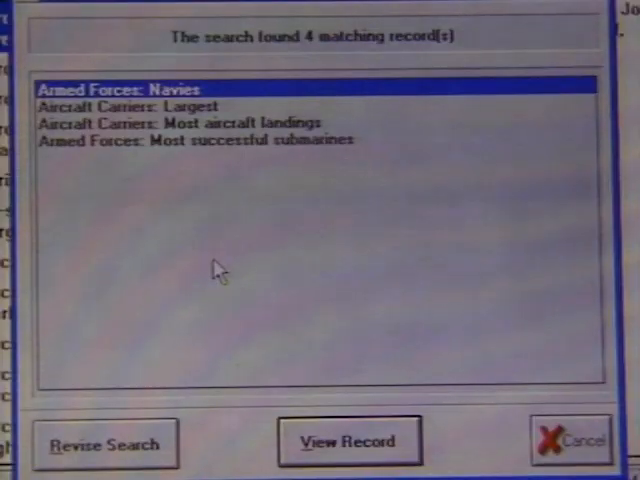